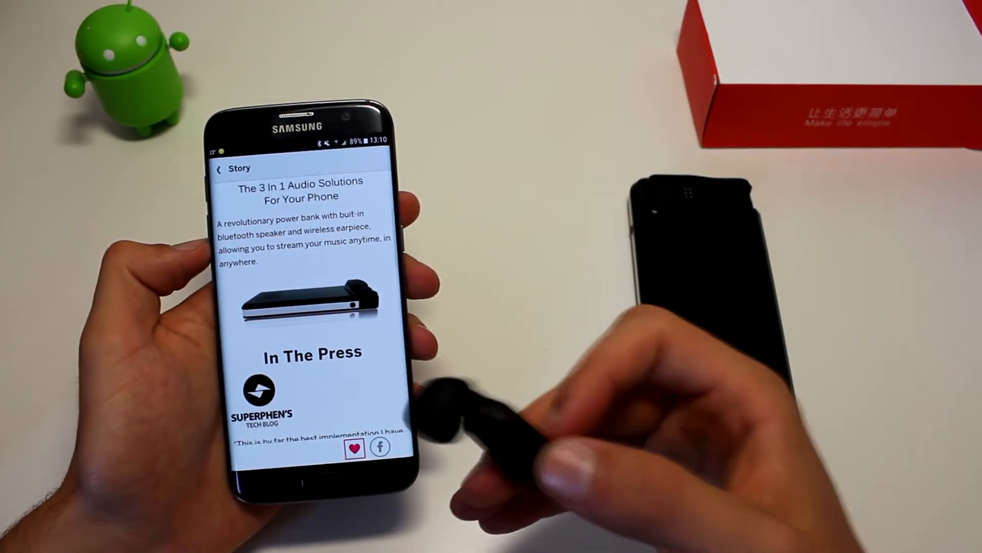
scroll(down, 3)
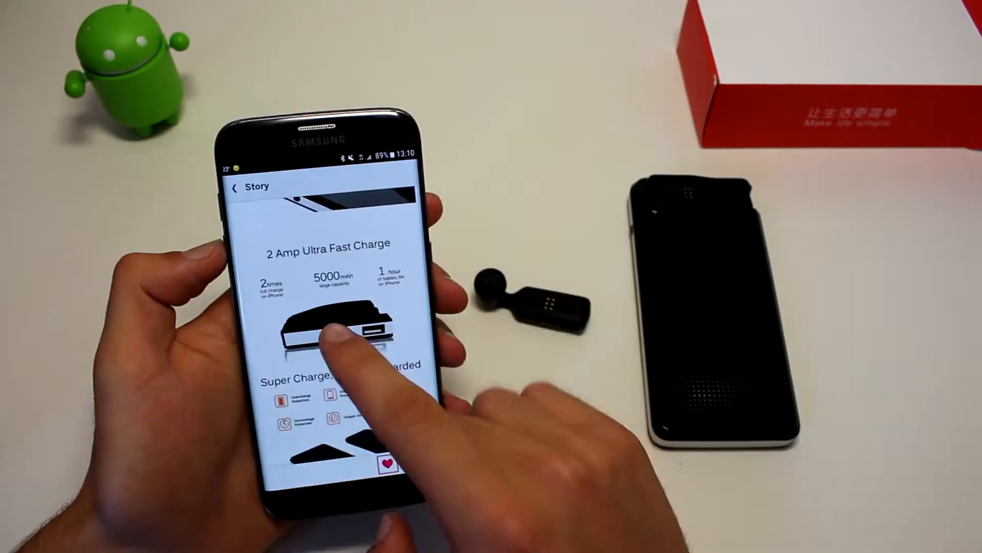